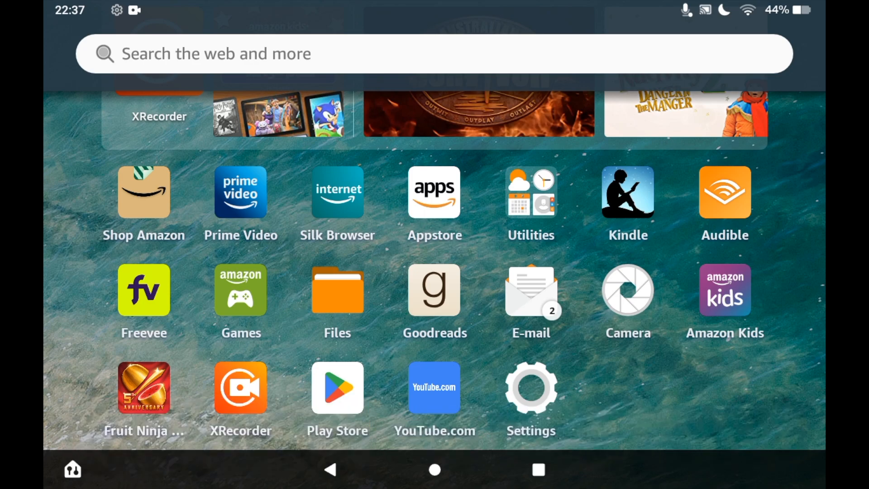
Launch the Appstore from the Fire OS home screen
left_click(434, 191)
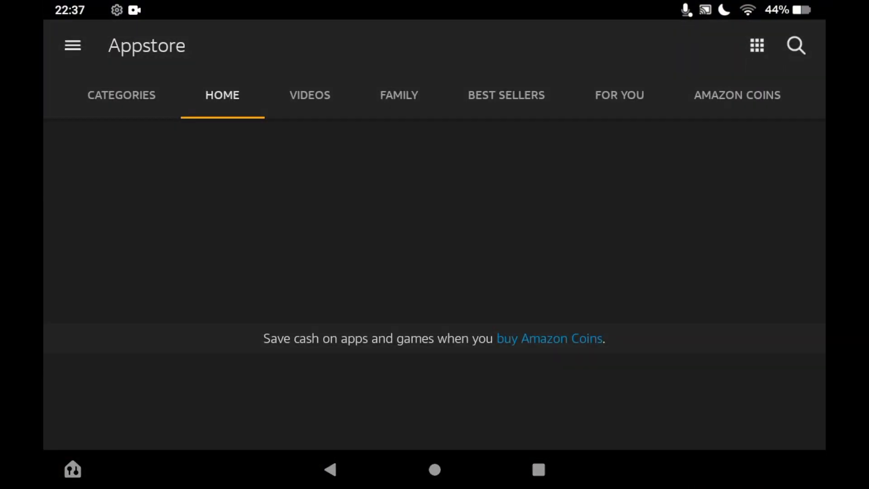
Search the store for 'now' and confirm the free download of the NOW app
left_click(798, 45)
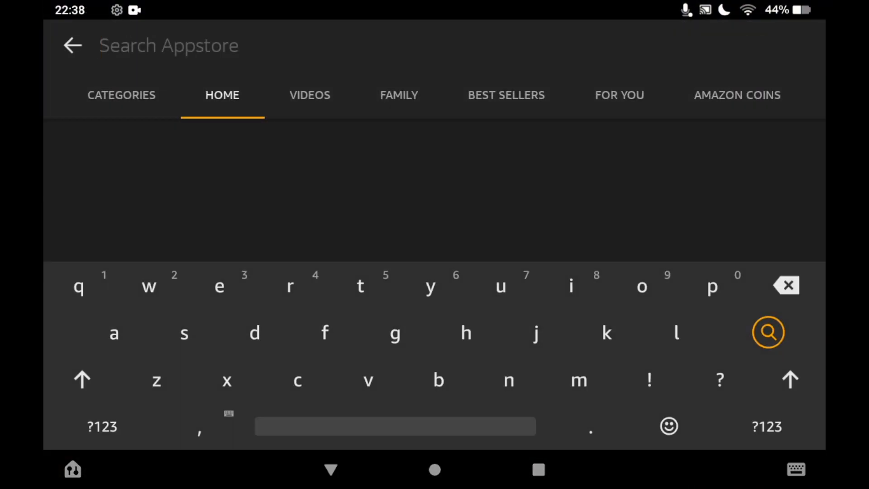
type("no")
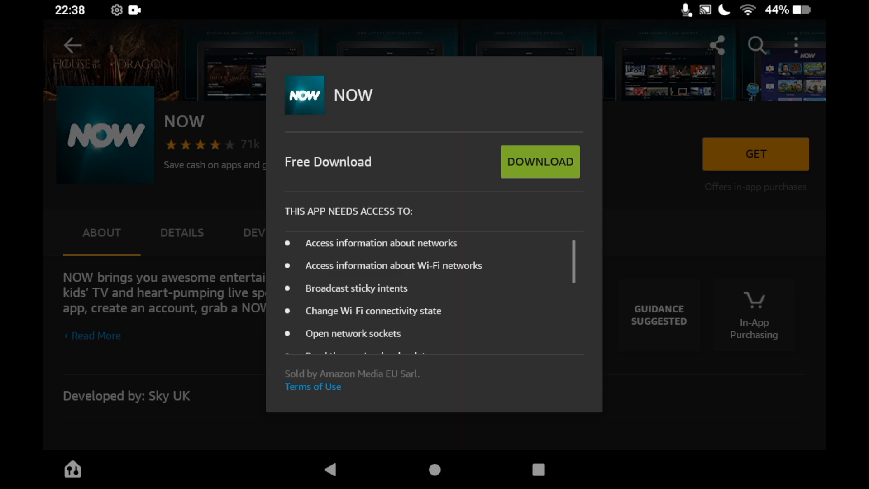
left_click(539, 161)
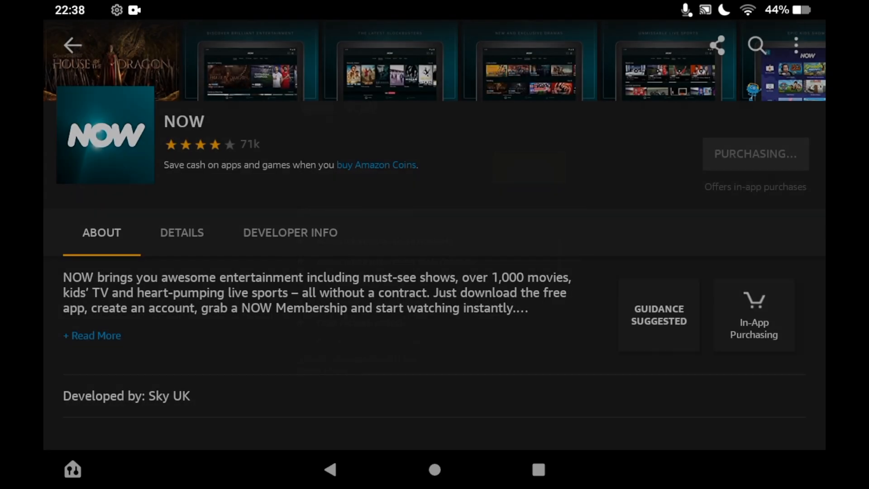